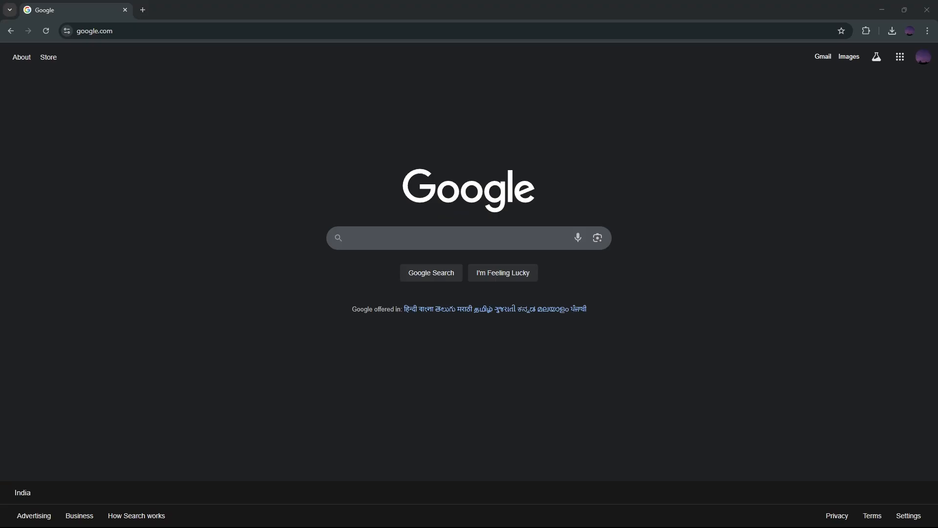
# - Search Google for 'picard musicbrainz' and open the official MusicBrainz Picard site
pyautogui.write('Picard musi')
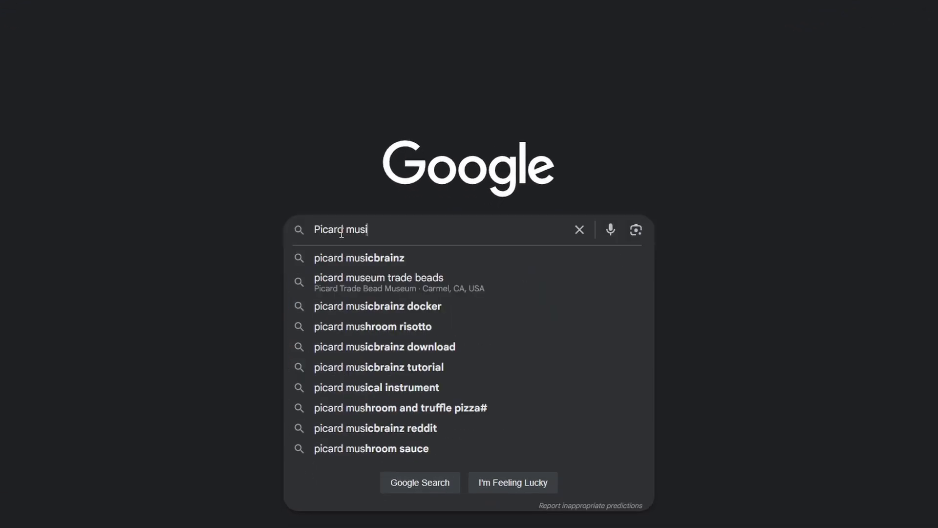
pyautogui.write('c')
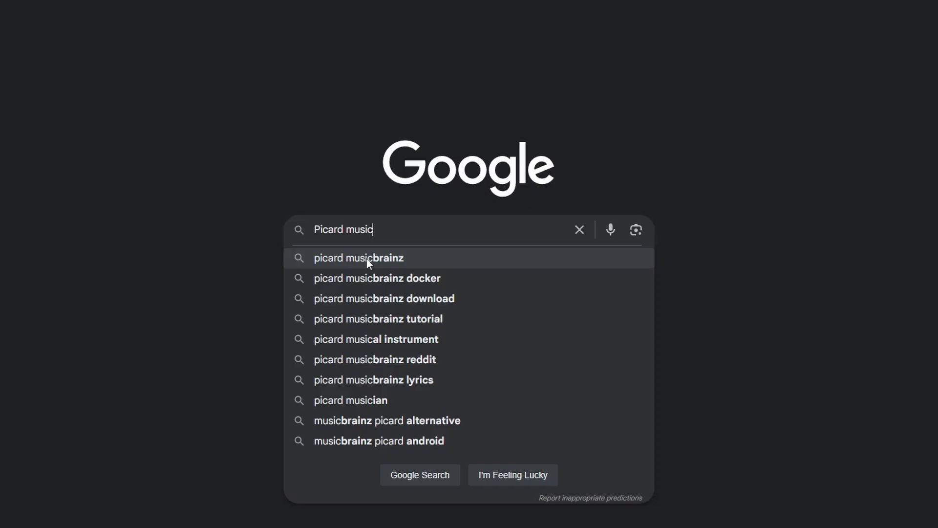
pyautogui.click(358, 258)
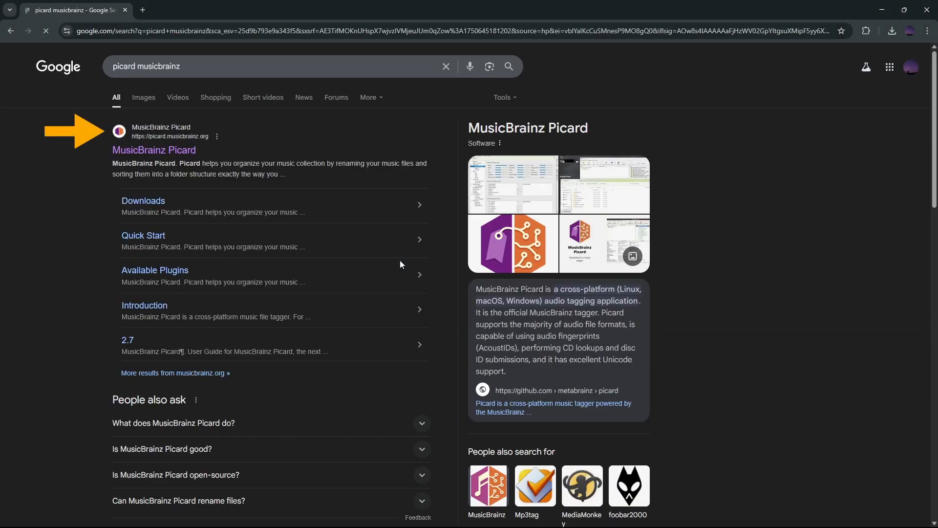
pyautogui.moveTo(153, 150)
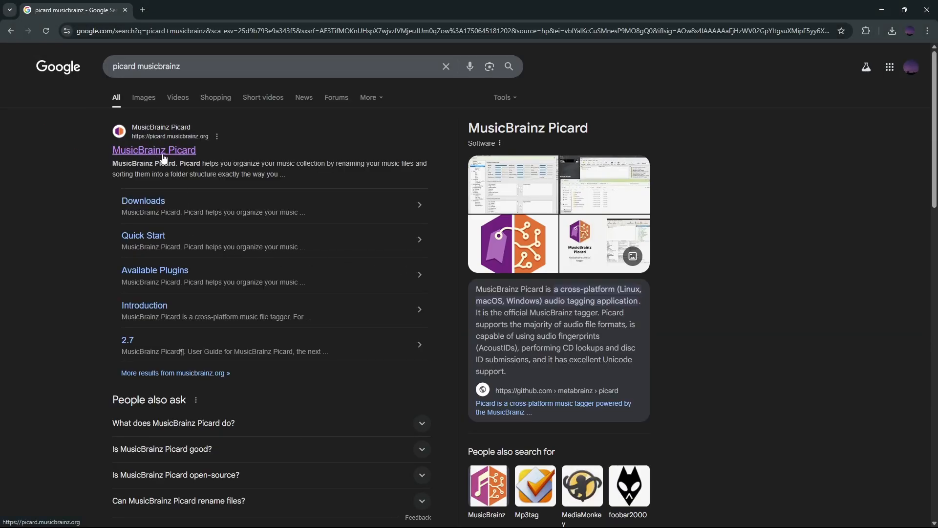
pyautogui.click(153, 150)
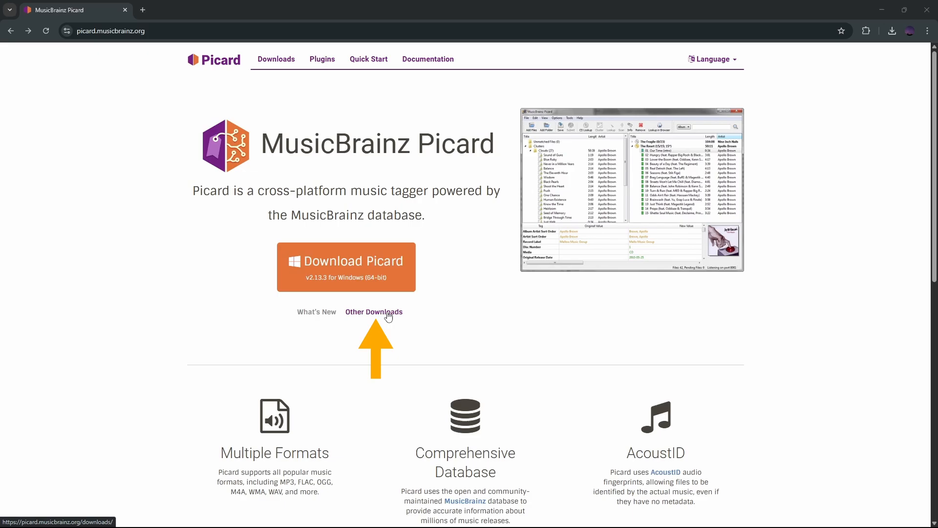
# - Download the Windows version of Picard via Other Downloads and its Microsoft Store listing
pyautogui.click(373, 311)
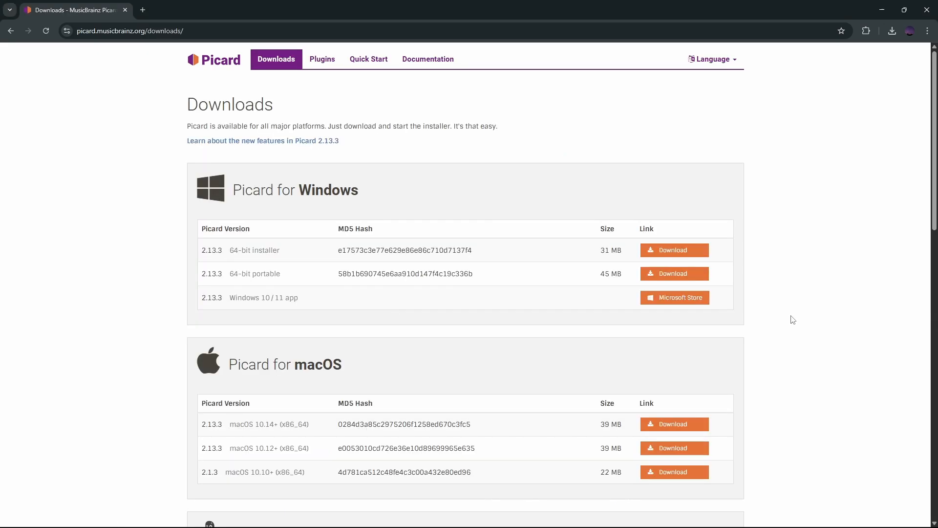
pyautogui.scroll(-3)
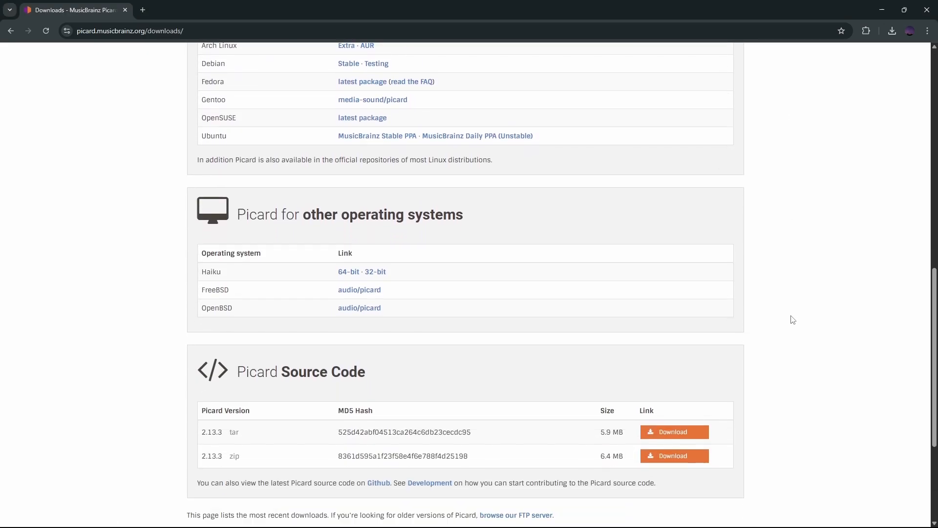
pyautogui.scroll(3)
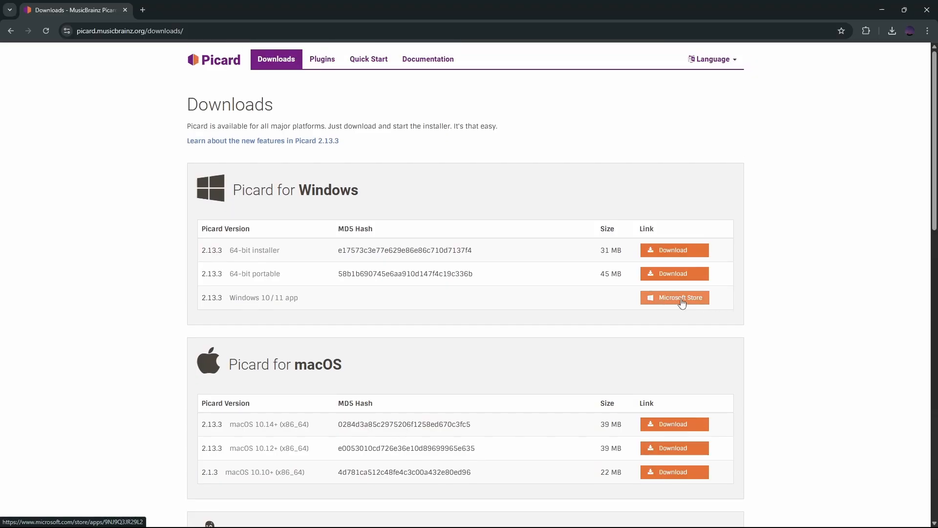
pyautogui.click(674, 297)
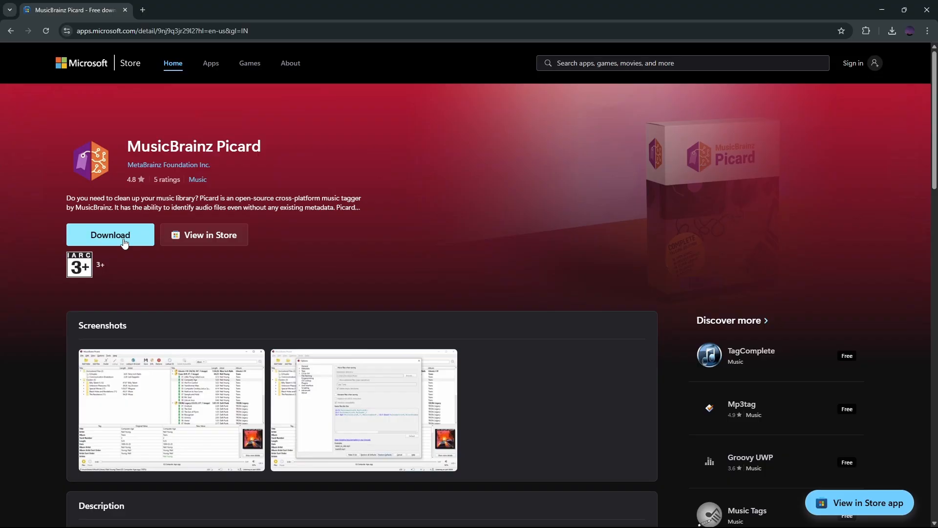
pyautogui.click(110, 235)
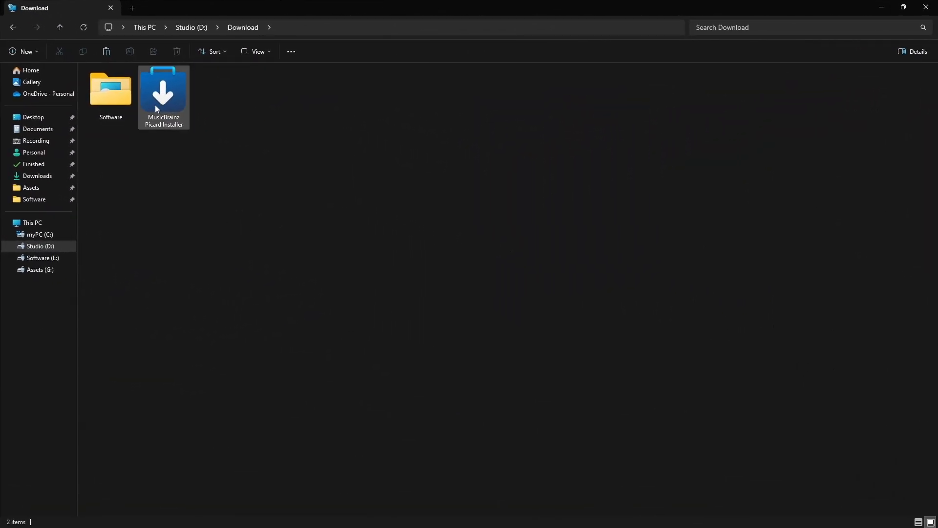
# - Run the MusicBrainz Picard Installer from the Download folder
pyautogui.doubleClick(163, 93)
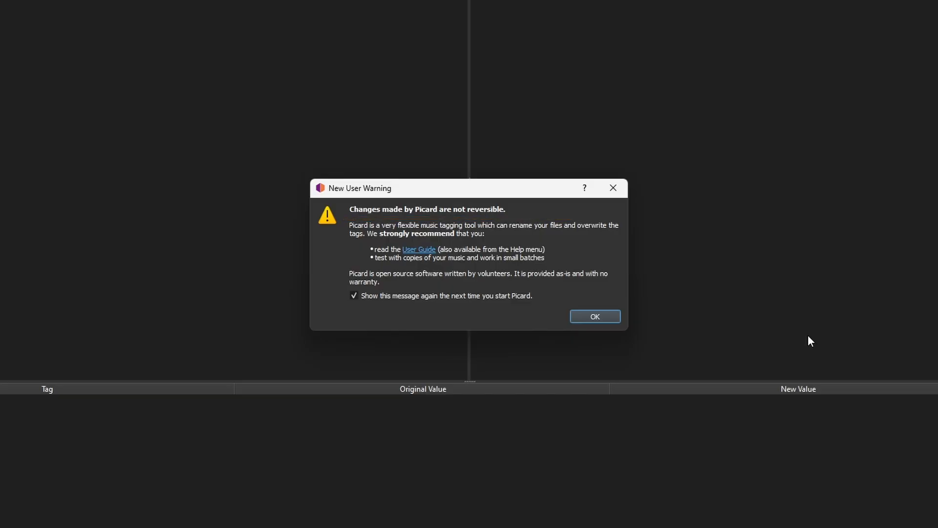
# - Untick 'Show this message again' in the New User Warning and close it with OK
pyautogui.click(353, 295)
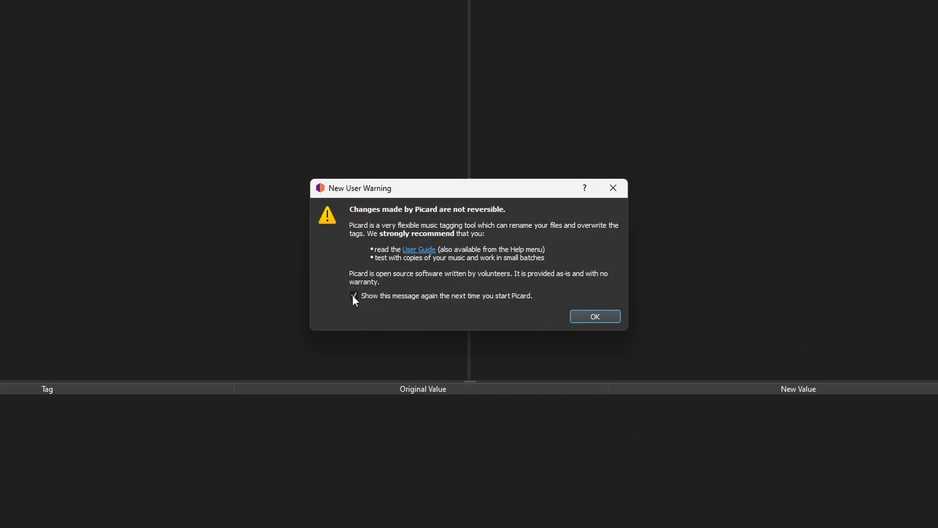
pyautogui.click(595, 316)
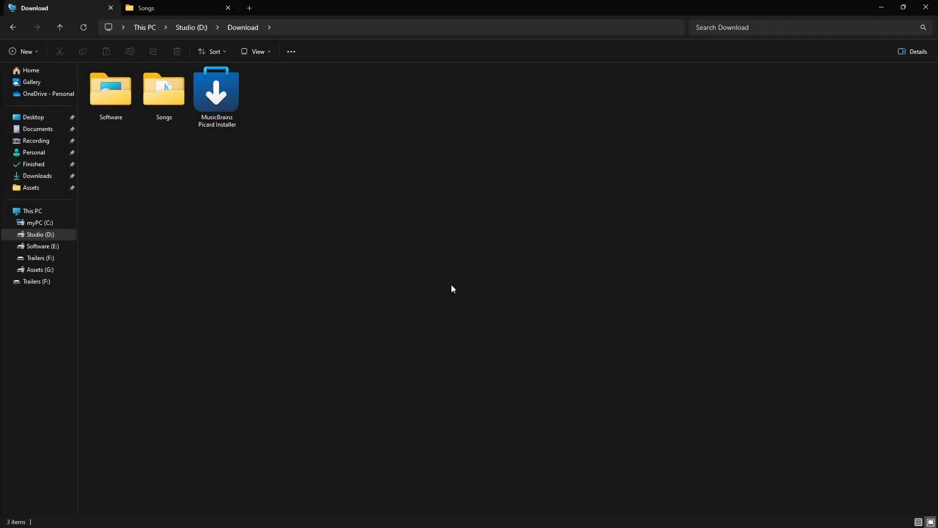
pyautogui.click(163, 90)
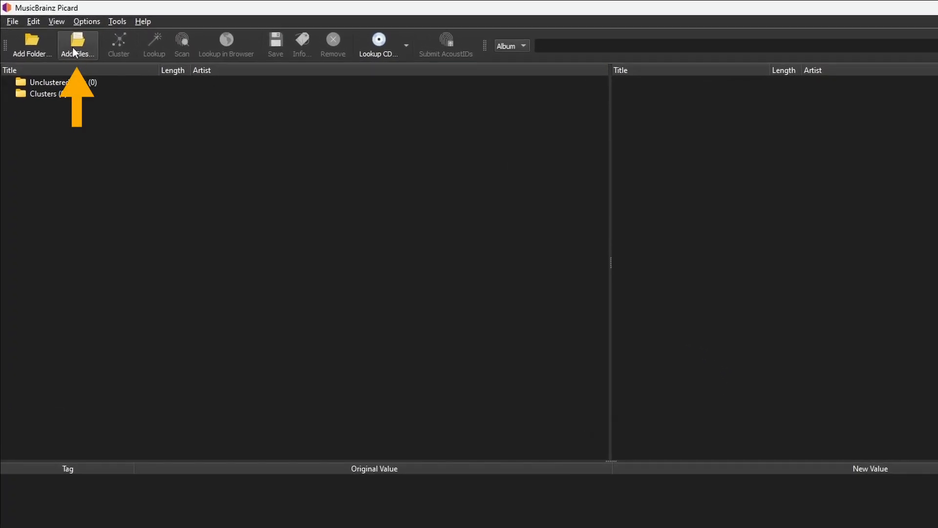
# - Add the Download\Songs folder, putting 16 songs into Unclustered Files
pyautogui.click(77, 45)
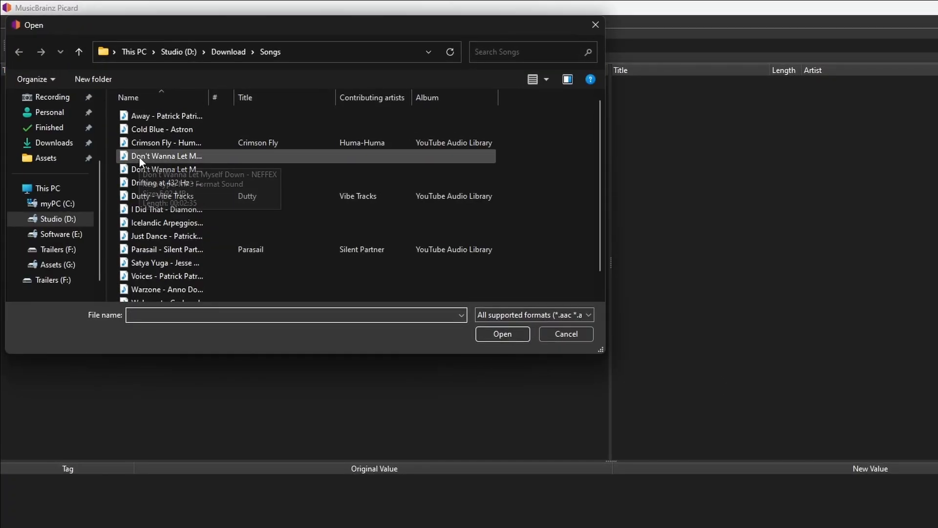
pyautogui.click(564, 334)
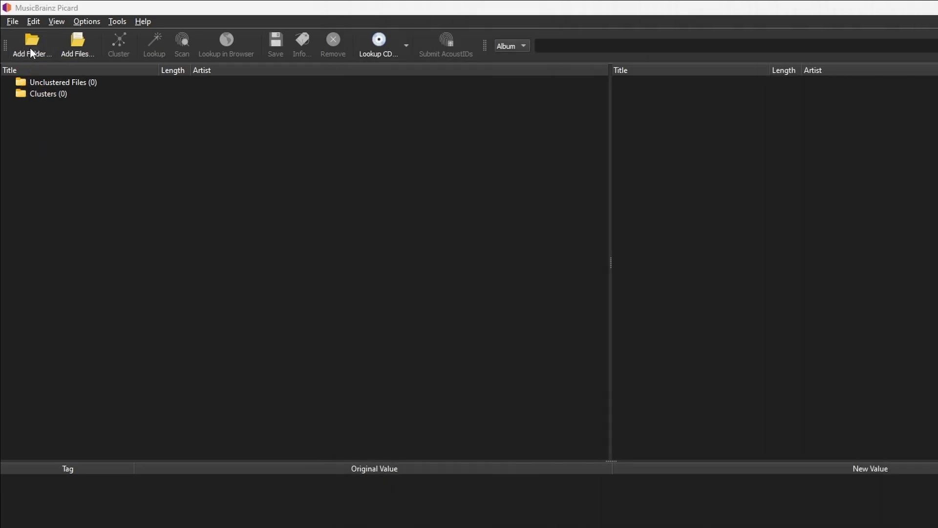
pyautogui.click(32, 43)
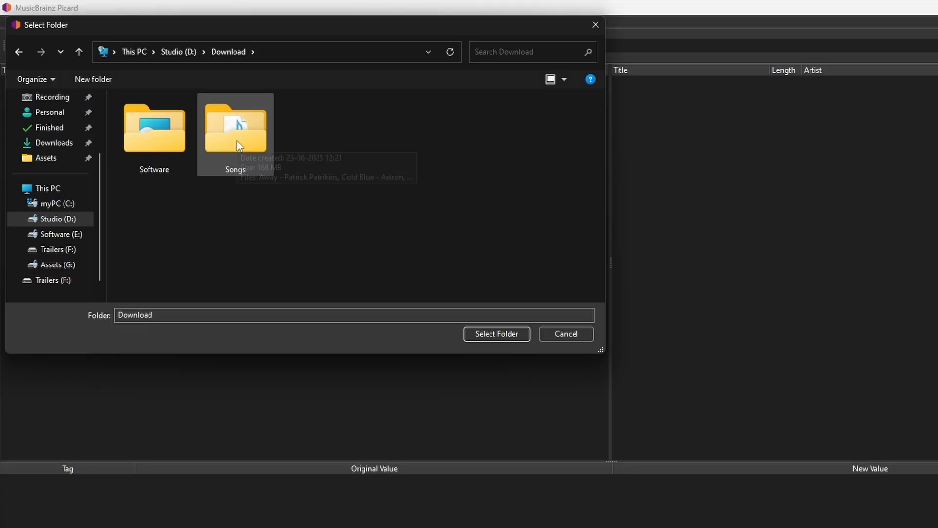
pyautogui.click(235, 128)
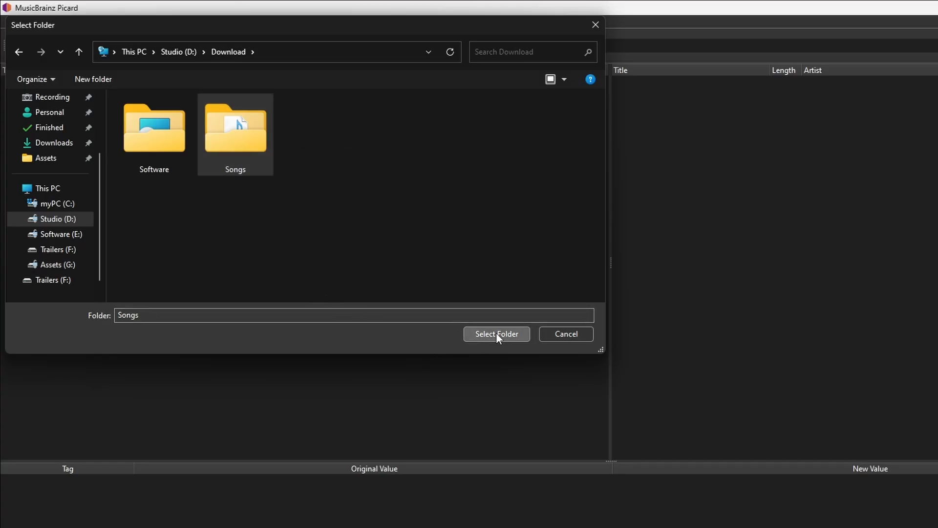
pyautogui.click(496, 334)
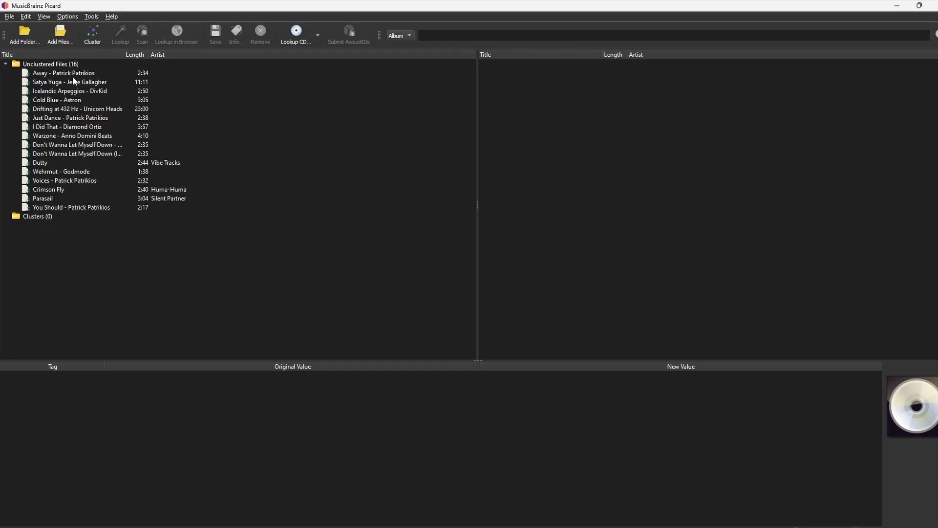
# - Select all unclustered songs and run Lookup, matching albums like Addict and Just Dance
pyautogui.click(80, 93)
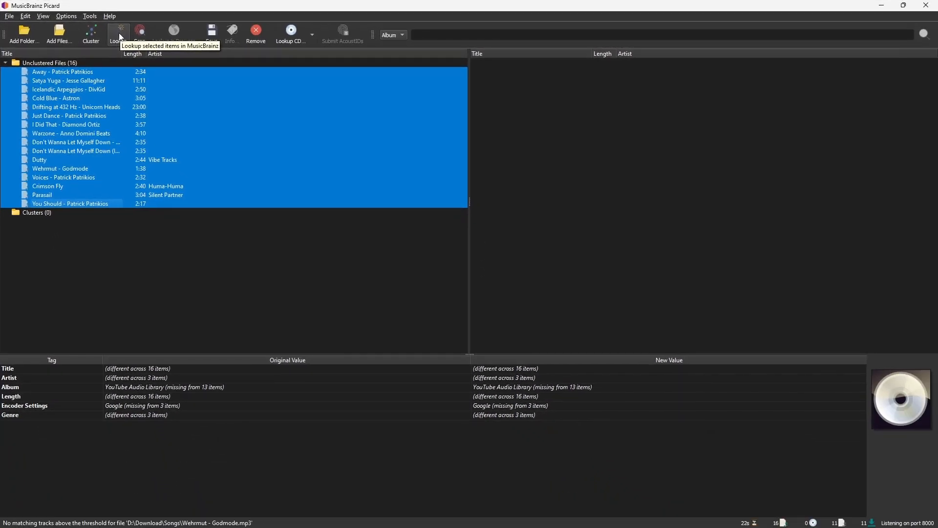
pyautogui.click(118, 33)
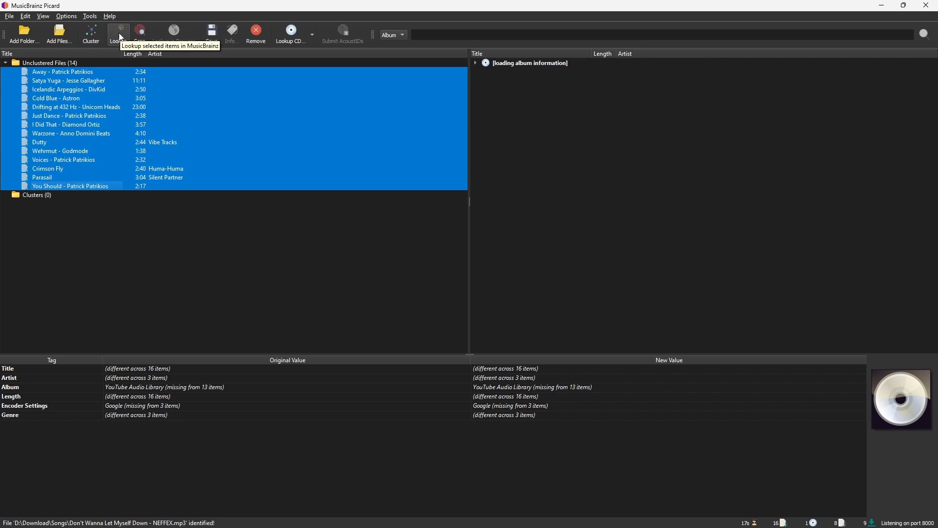
pyautogui.click(117, 32)
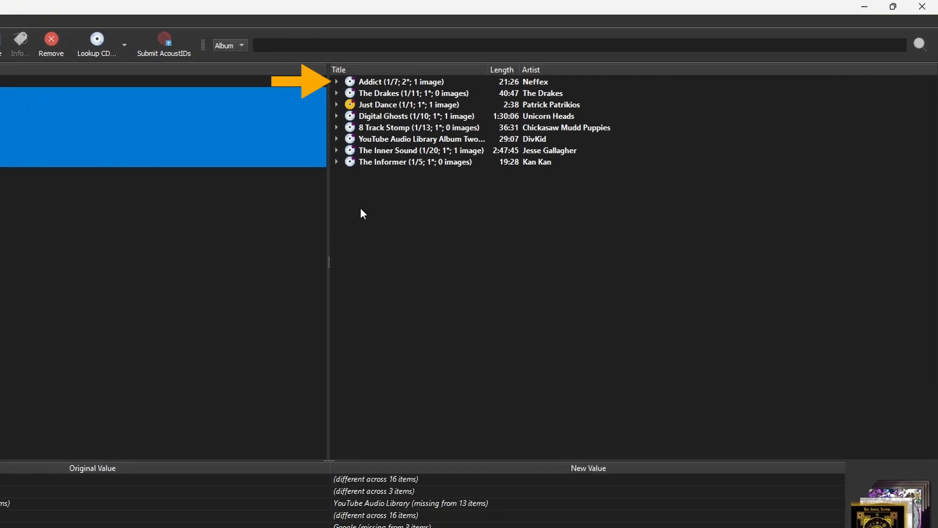
# - Expand Addict and scroll the tag panel for Don't Wanna Let Myself Down
pyautogui.click(336, 82)
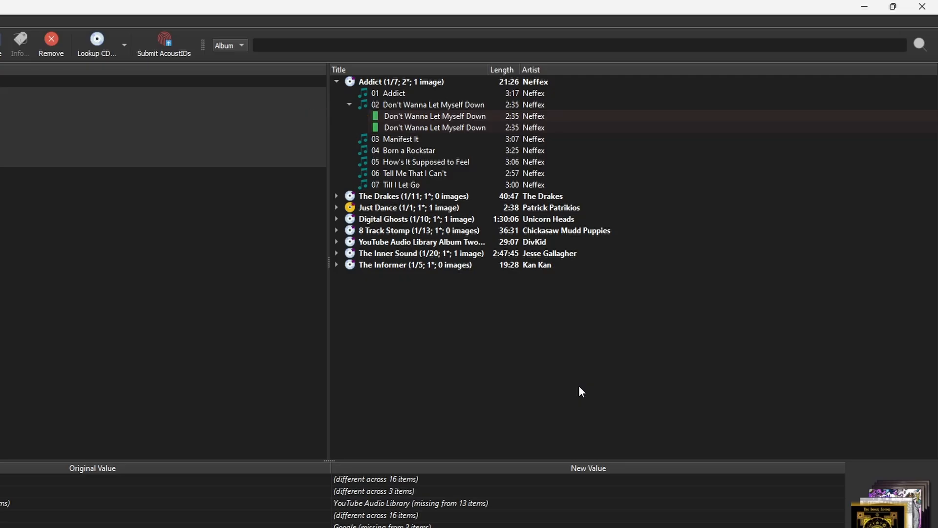
pyautogui.moveTo(380, 119)
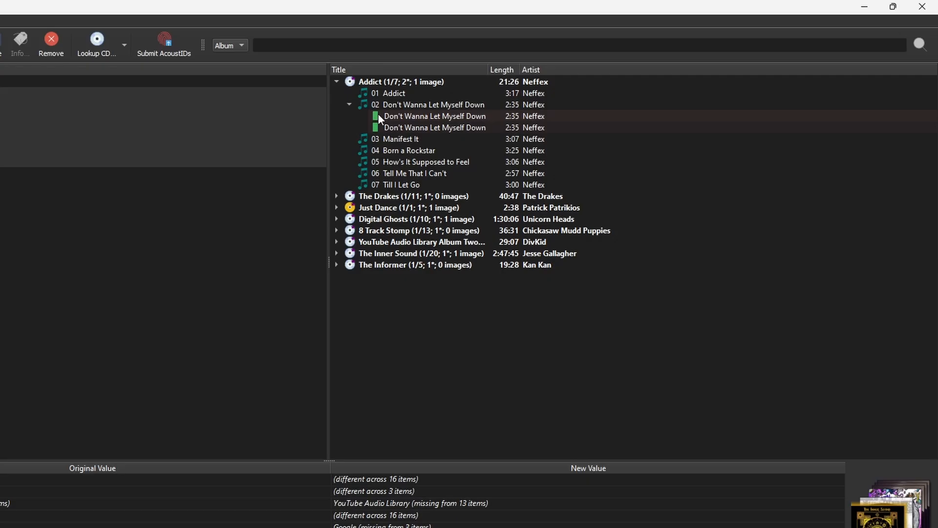
pyautogui.moveTo(375, 117)
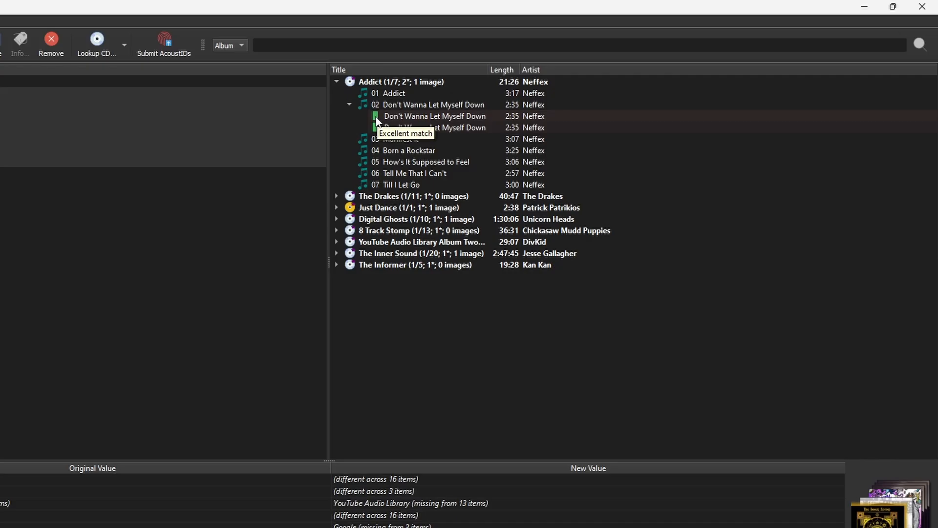
pyautogui.moveTo(385, 116)
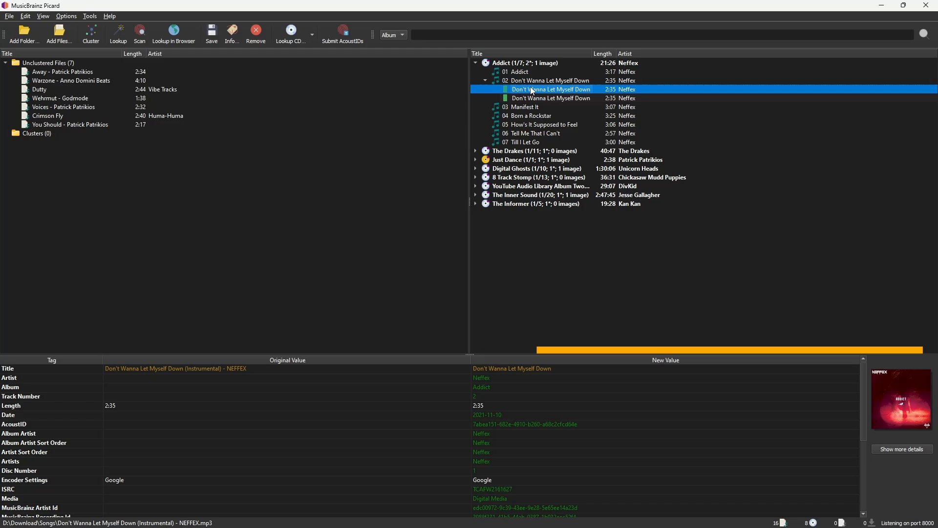
pyautogui.moveTo(818, 421)
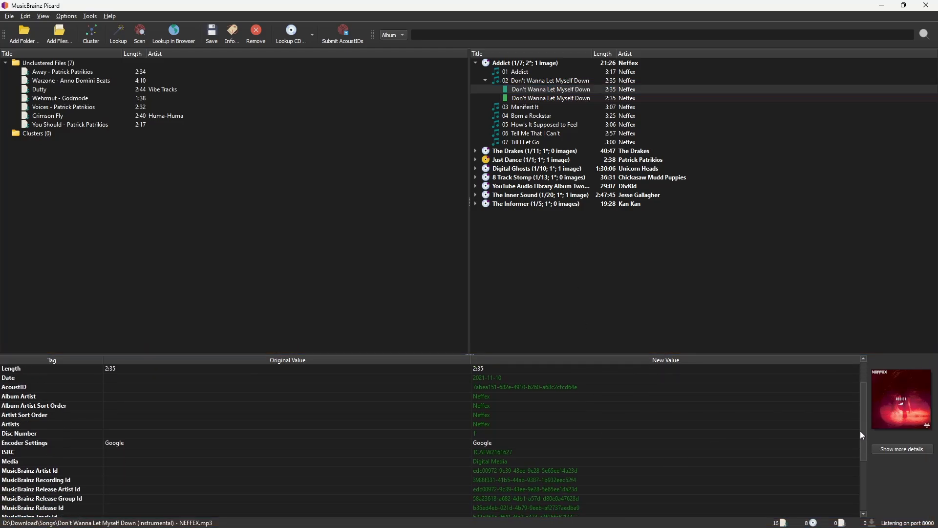
pyautogui.scroll(-3)
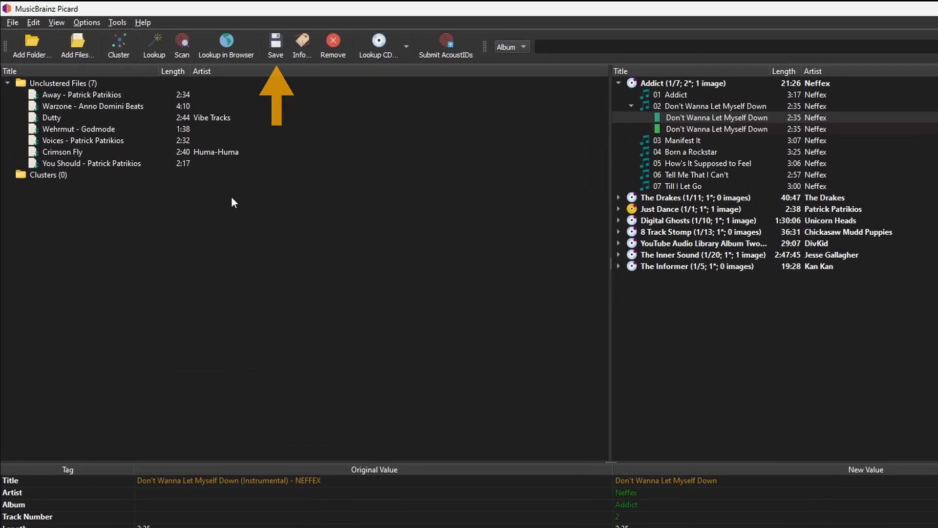
# - Save both Don't Wanna Let Myself Down files, turning off the File Save Warning
pyautogui.click(275, 42)
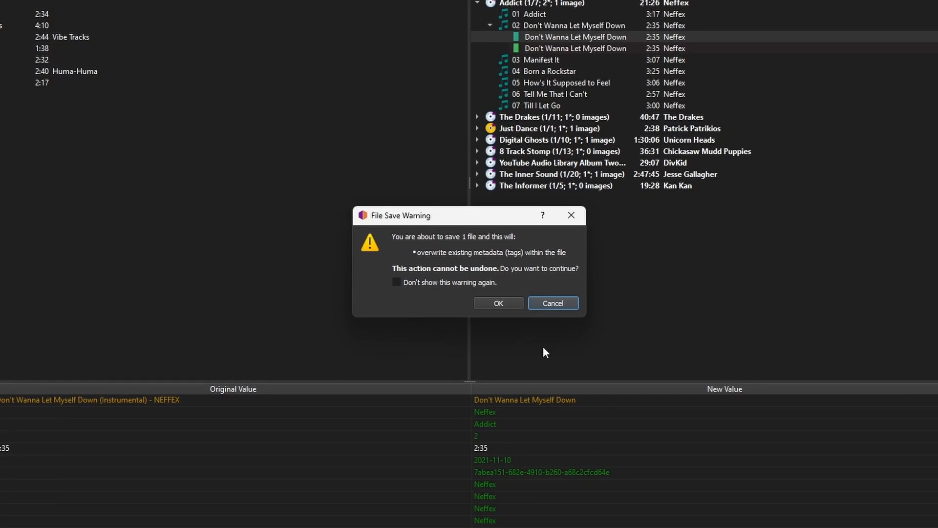
pyautogui.click(498, 303)
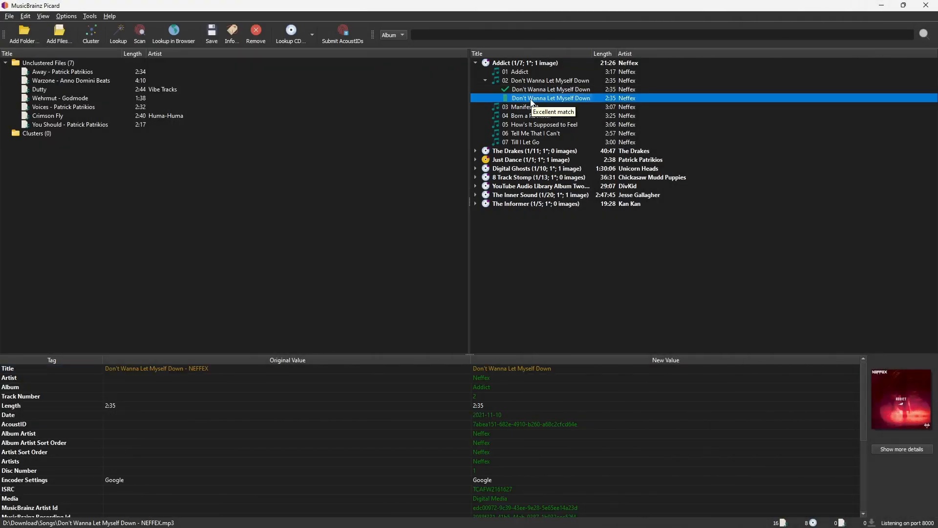
pyautogui.click(211, 34)
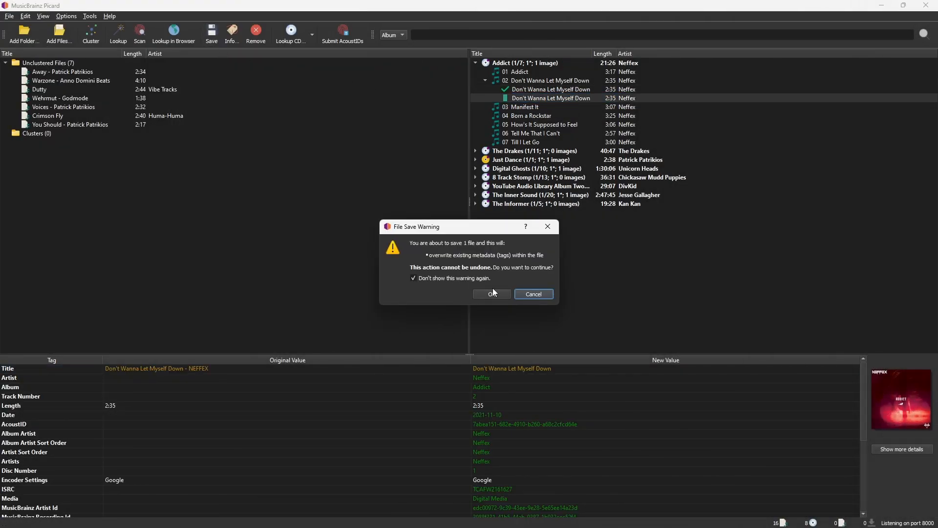
pyautogui.click(490, 293)
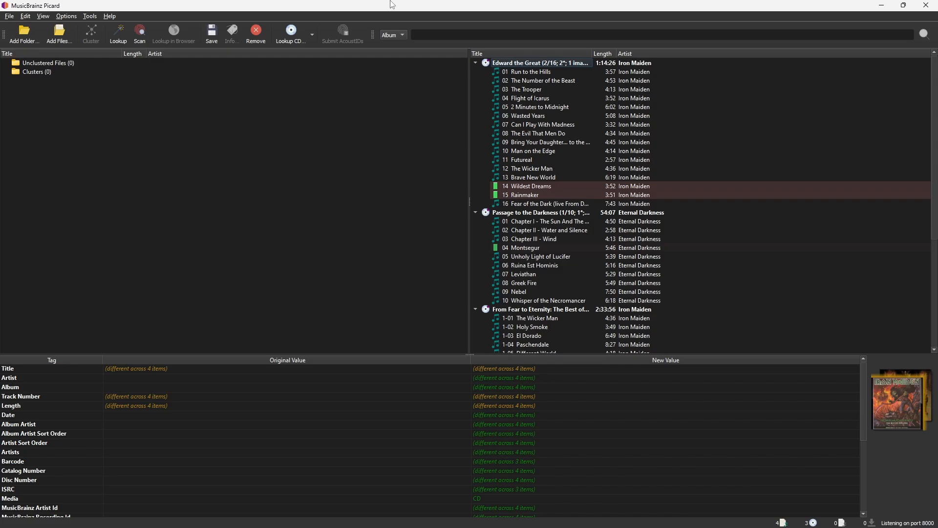
pyautogui.click(528, 187)
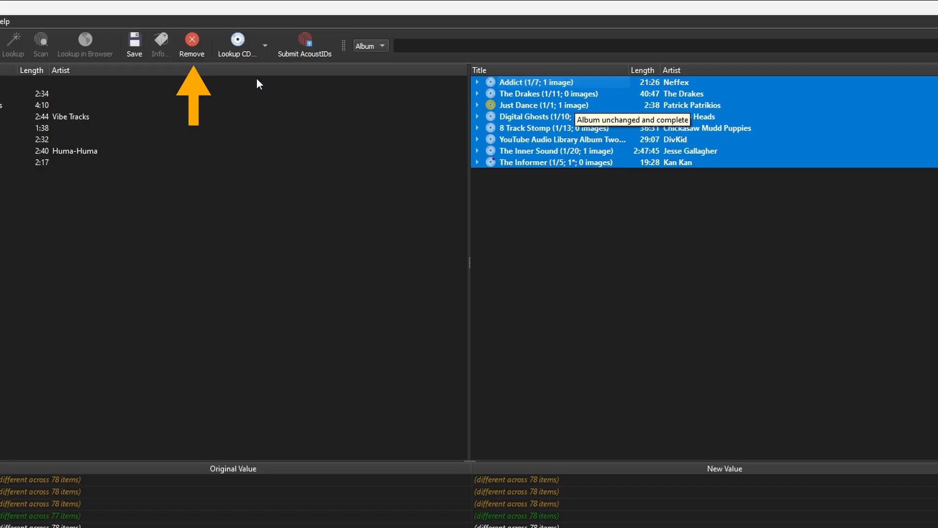
# - Remove every matched album from the right-hand pane
pyautogui.click(192, 41)
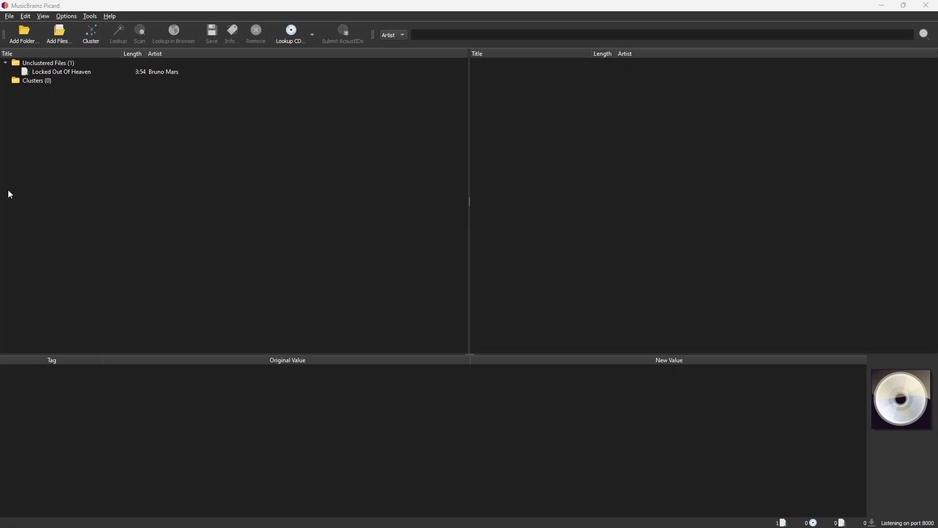
pyautogui.moveTo(218, 223)
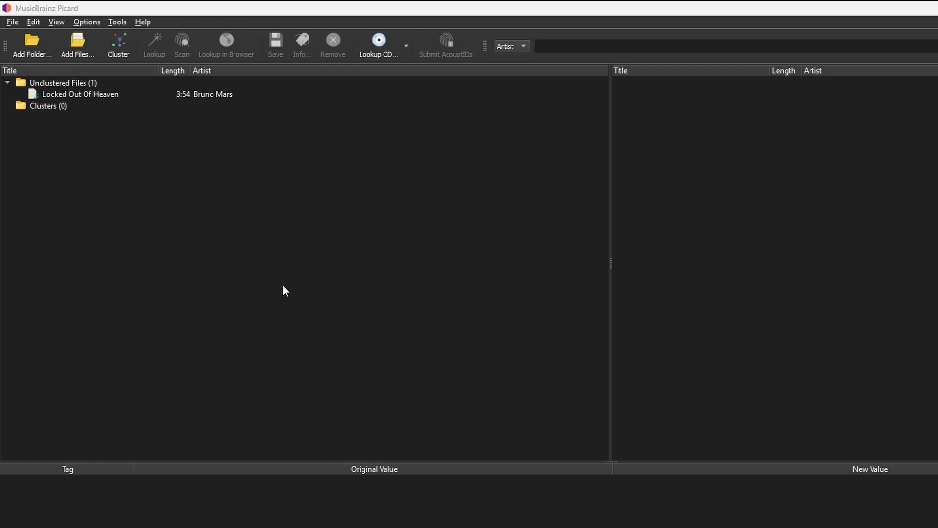
# - Look up Bruno Mars' Locked Out Of Heaven on the MusicBrainz website
pyautogui.click(80, 94)
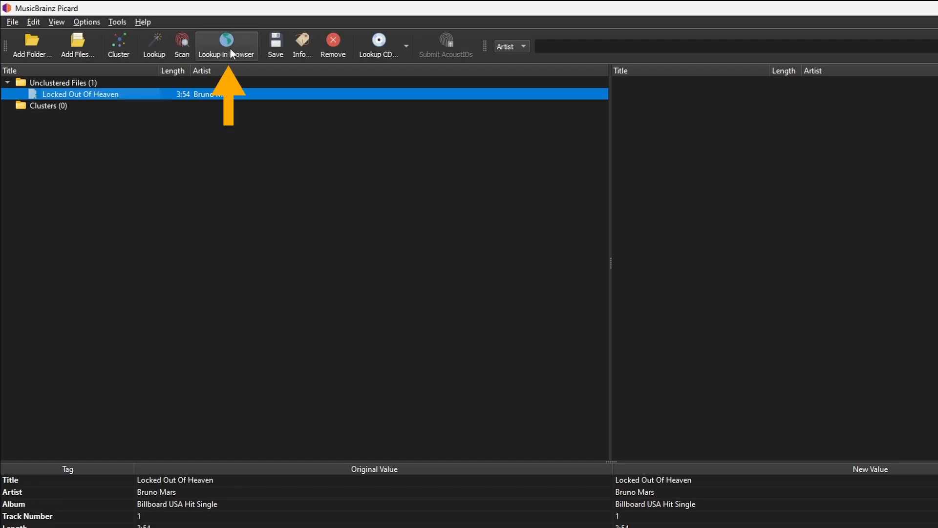
pyautogui.click(226, 45)
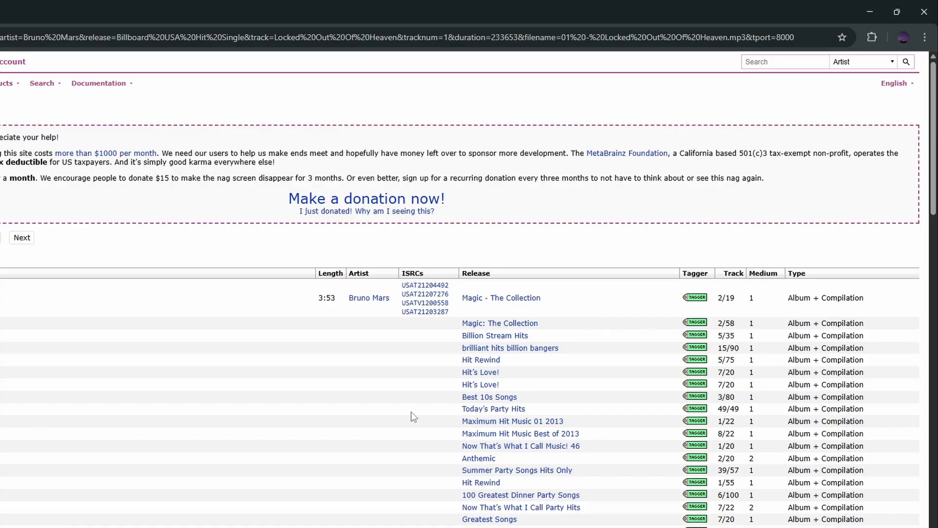
# - Scroll the lookup results and open the Locked Out of Heaven recording page
pyautogui.scroll(-3)
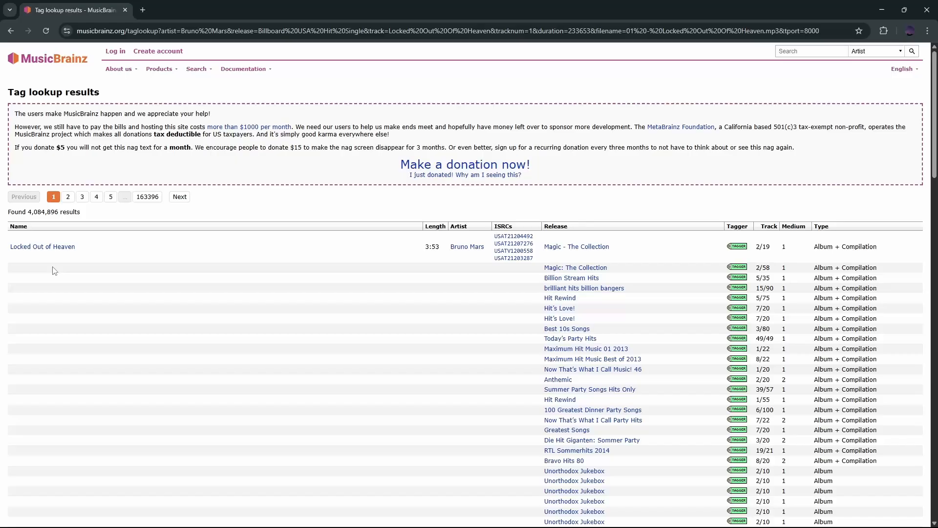
pyautogui.click(42, 246)
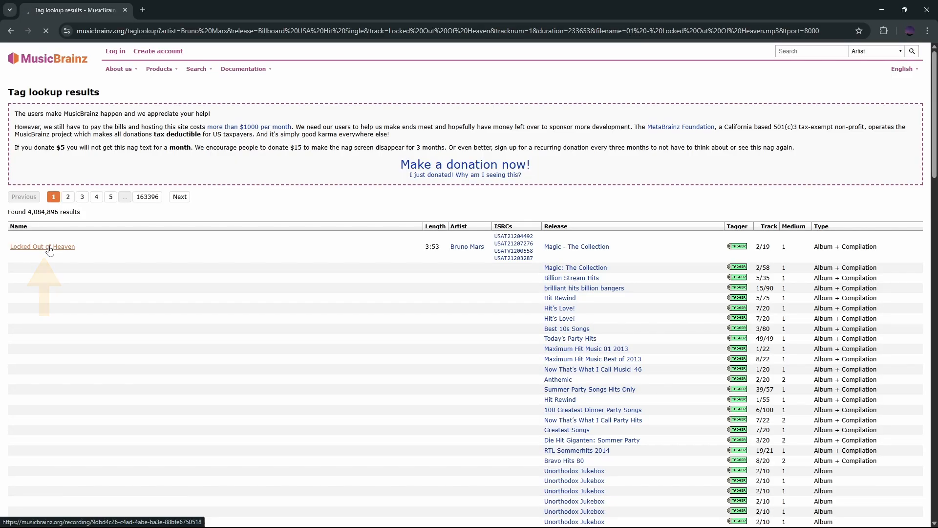
pyautogui.click(42, 246)
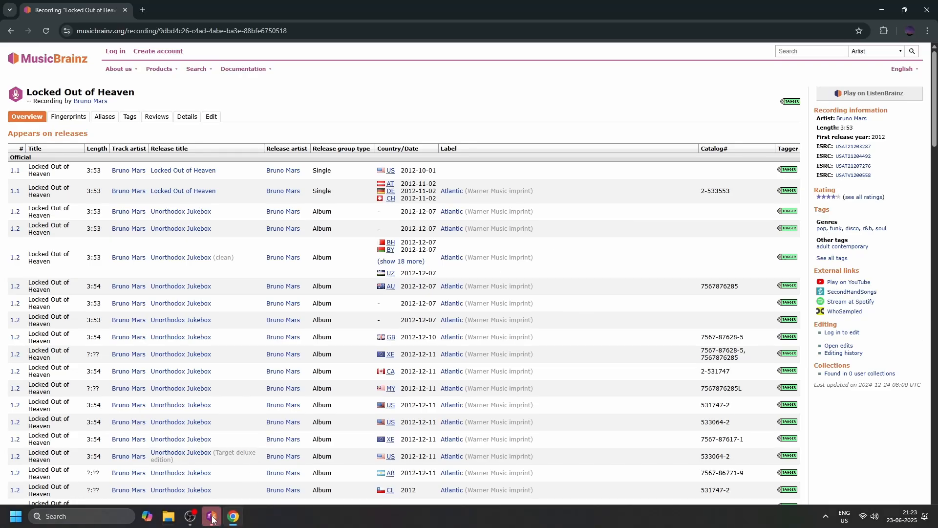
# - Back in Picard, expand the Locked Out of Heaven single release and save its tags and cover art
pyautogui.click(211, 516)
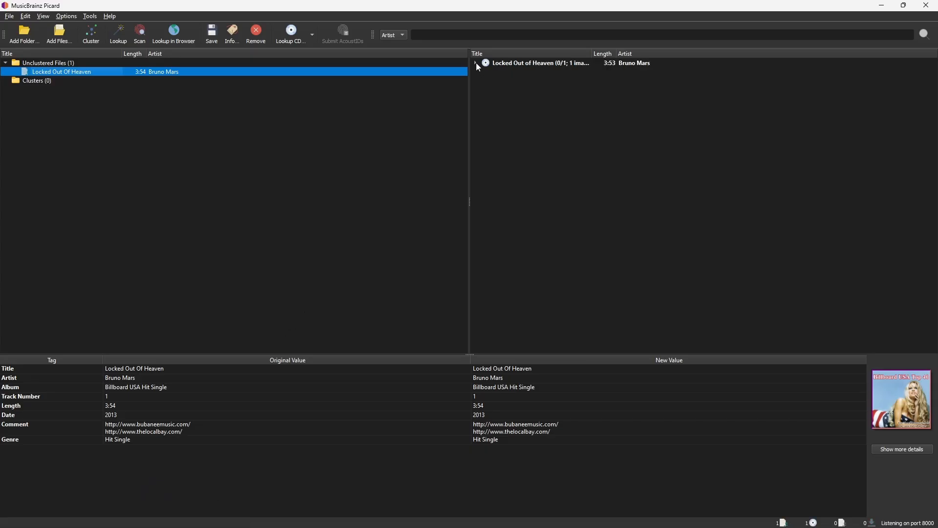
pyautogui.click(474, 63)
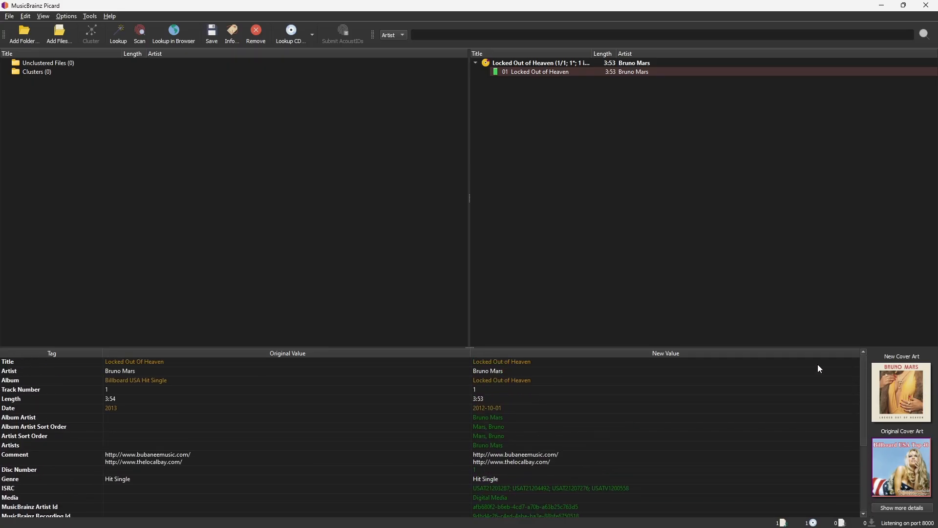
pyautogui.moveTo(211, 32)
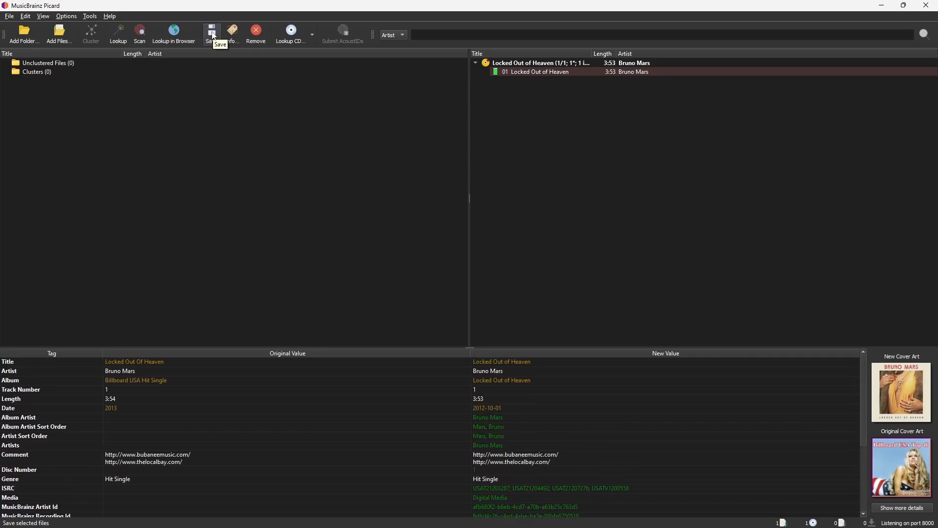
pyautogui.click(212, 30)
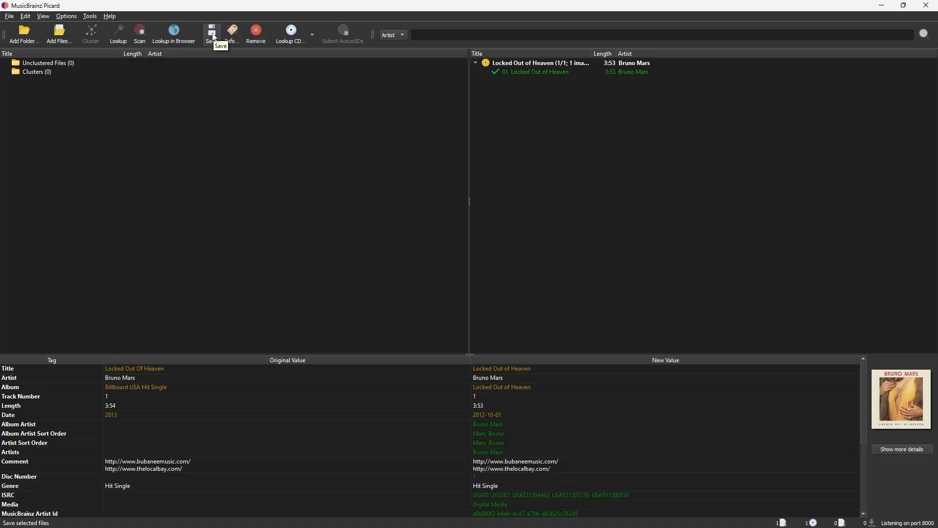